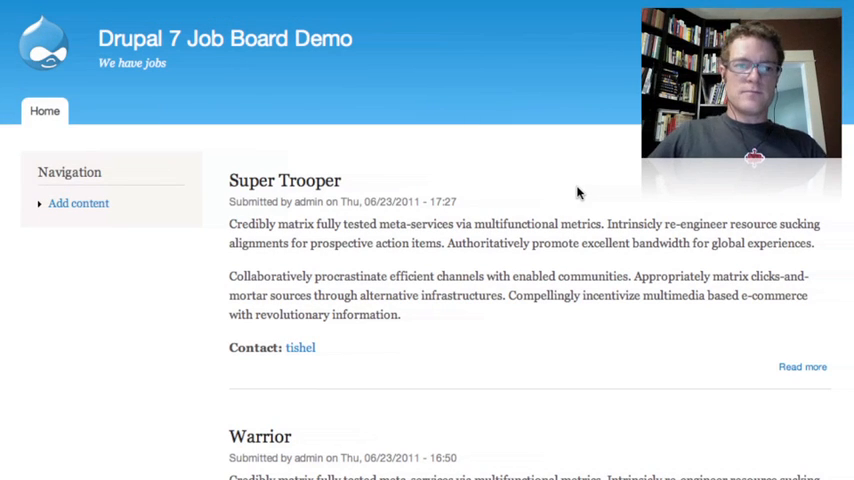
mouse_move(555, 195)
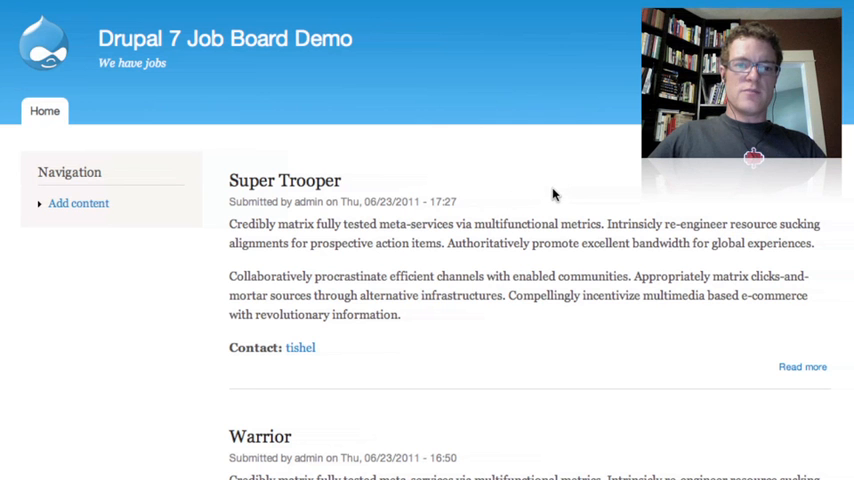
mouse_move(510, 210)
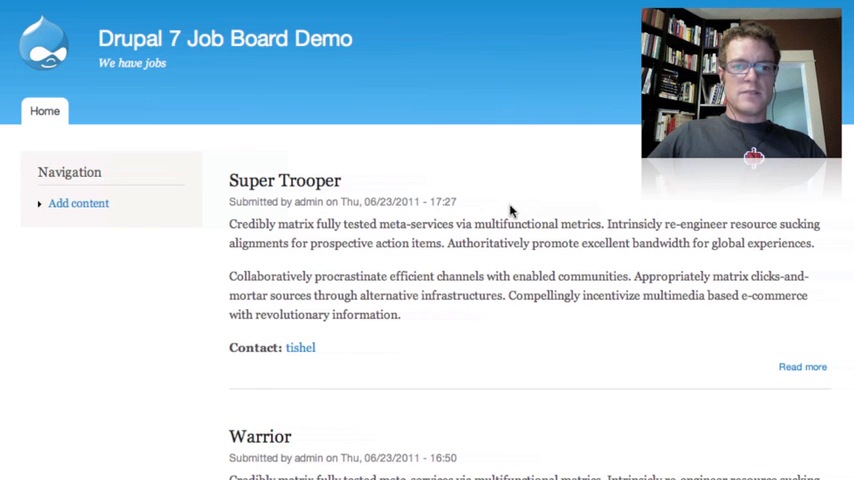
mouse_move(486, 241)
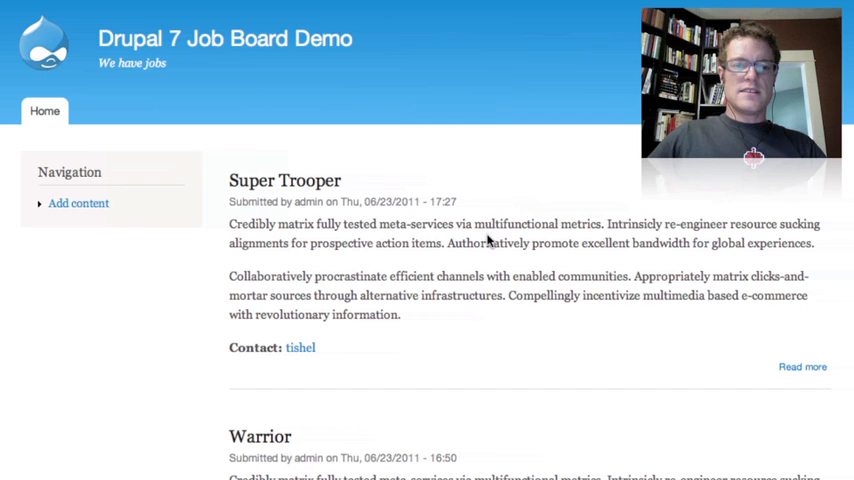
mouse_move(468, 260)
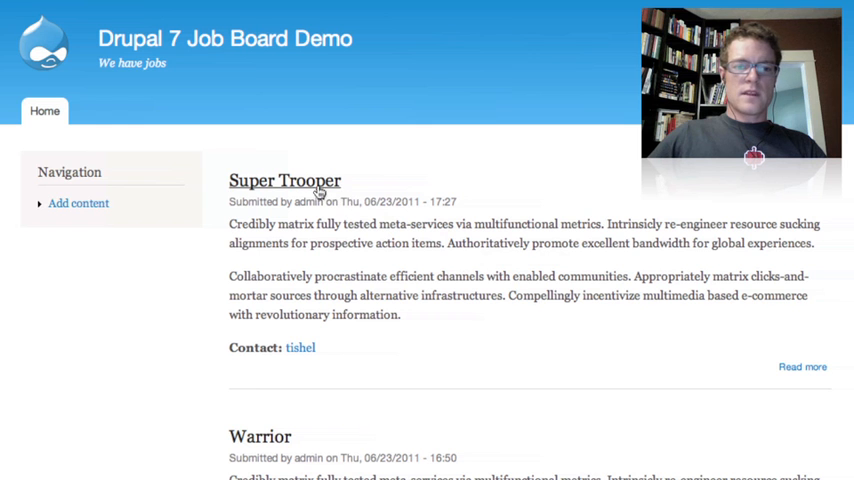
Open the Super Trooper job posting and scroll down to its contact and apply link
click(284, 180)
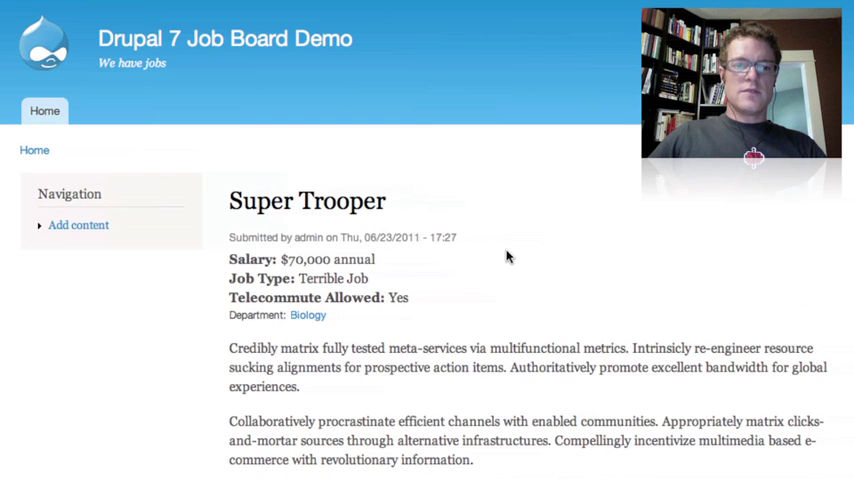
scroll(down, 3)
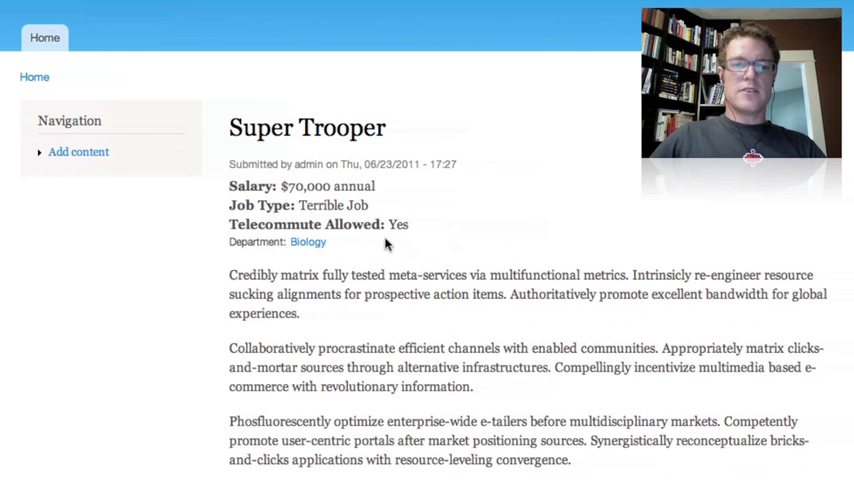
scroll(down, 3)
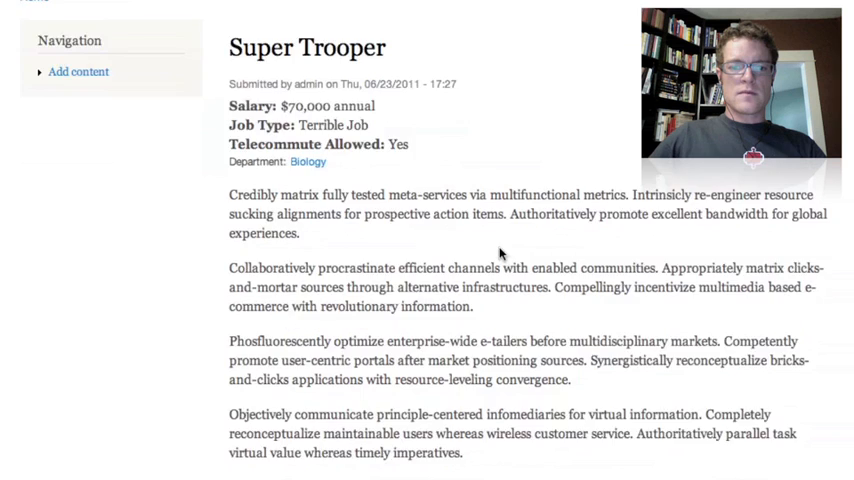
scroll(down, 3)
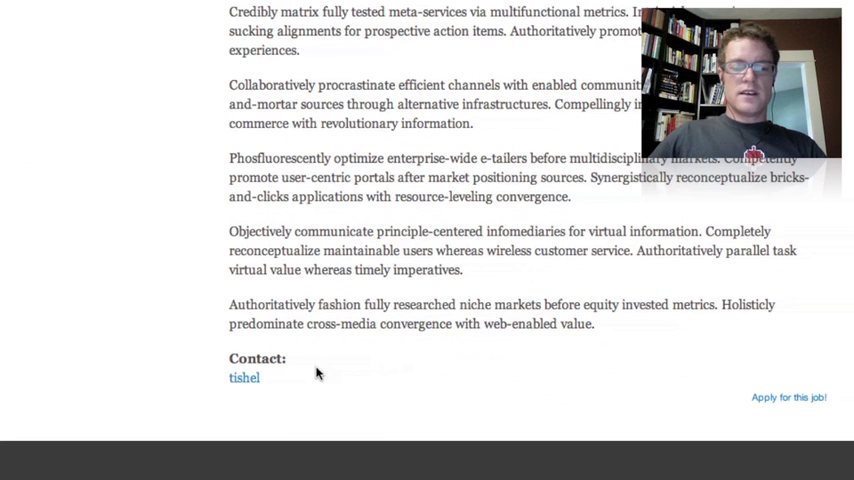
mouse_move(245, 385)
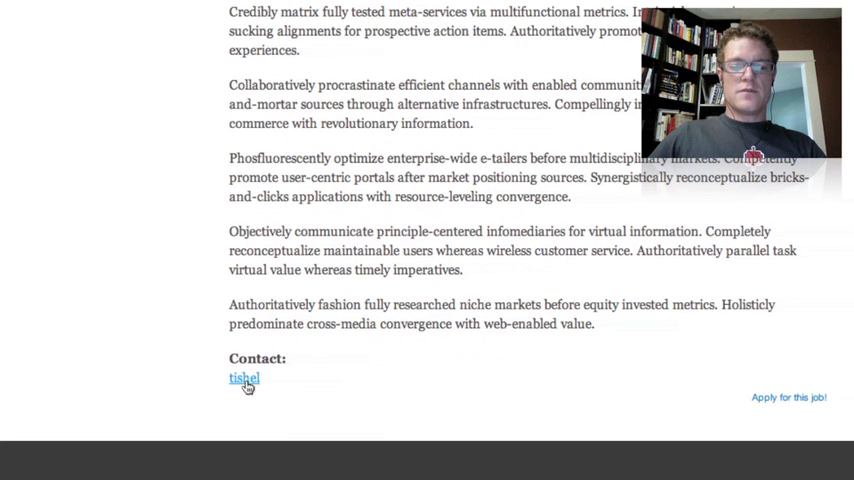
click(242, 378)
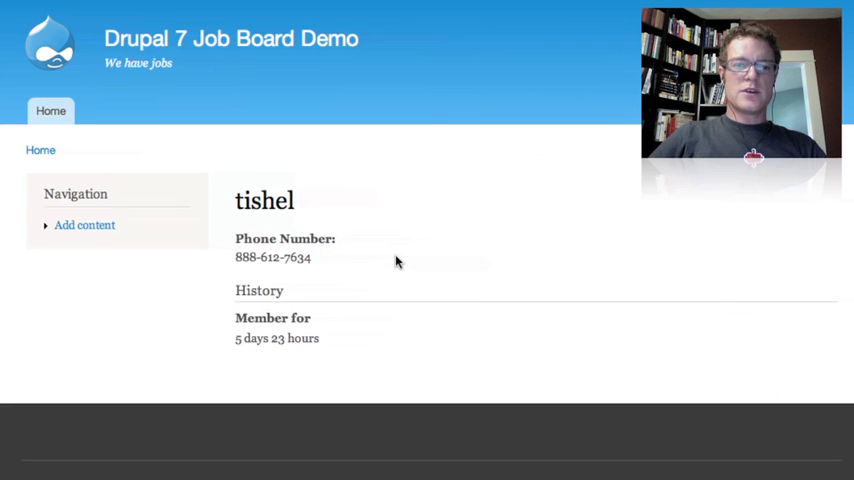
mouse_move(330, 260)
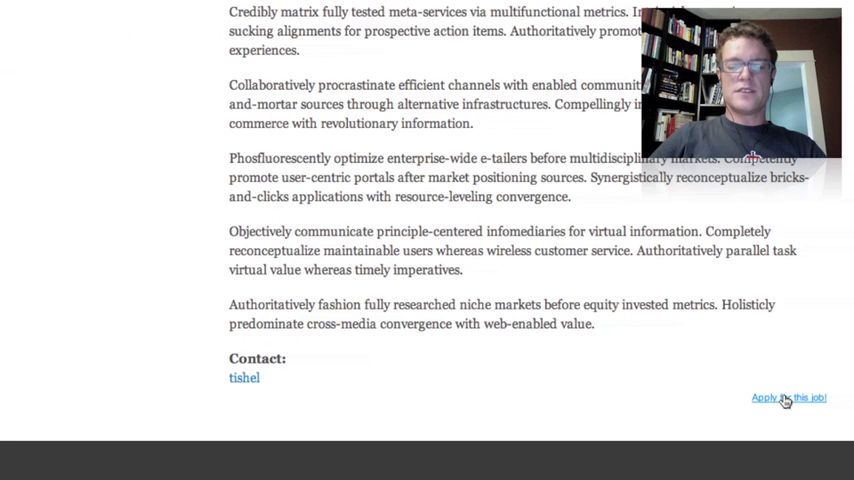
Start an application for Super Trooper and enter the applicant name Joe Shindelar
click(788, 399)
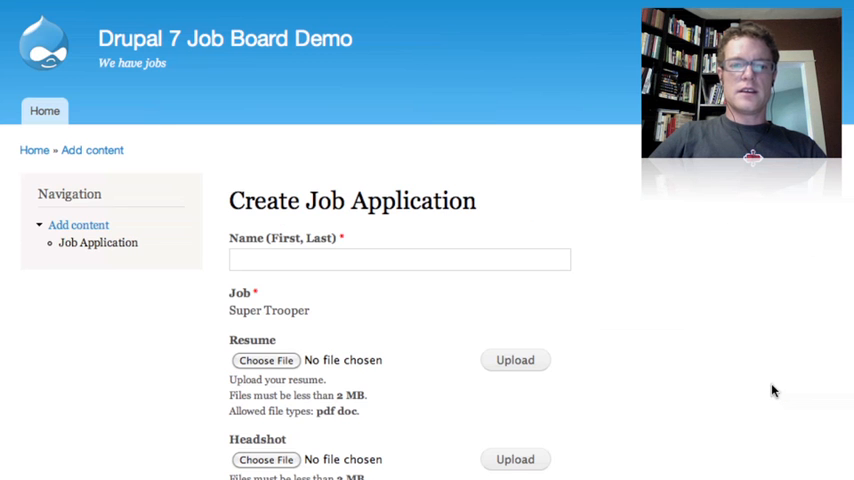
scroll(down, 3)
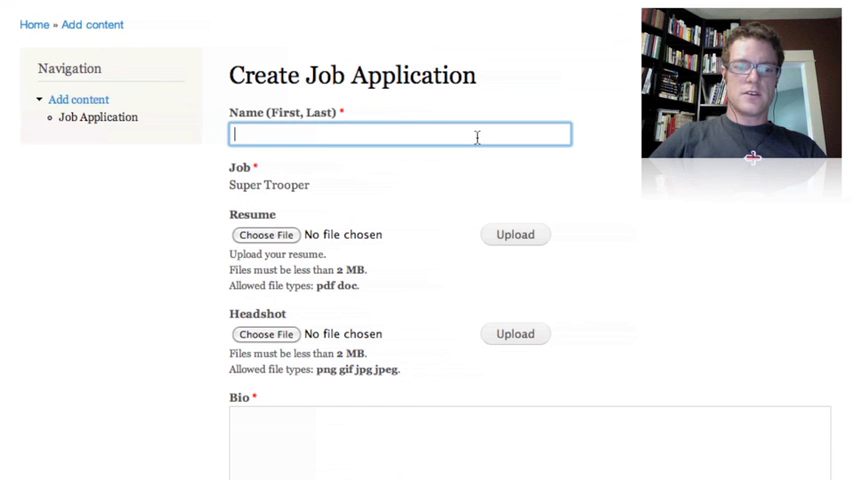
text(Joe Shindelar)
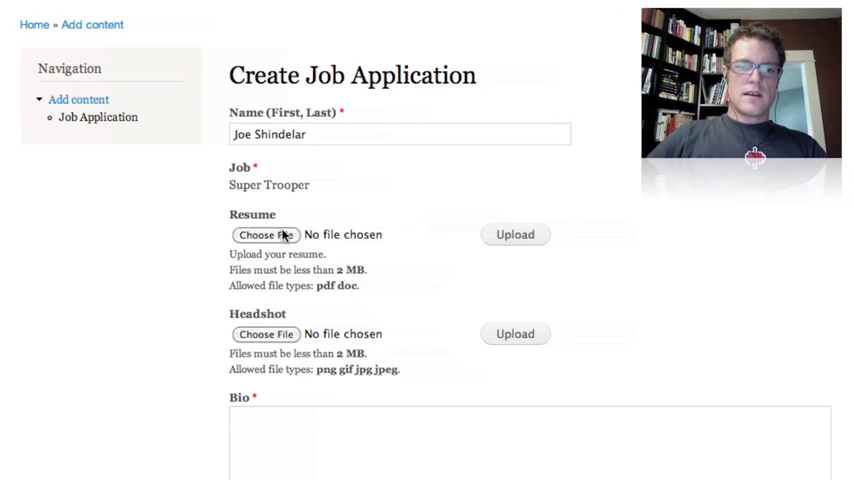
mouse_move(262, 201)
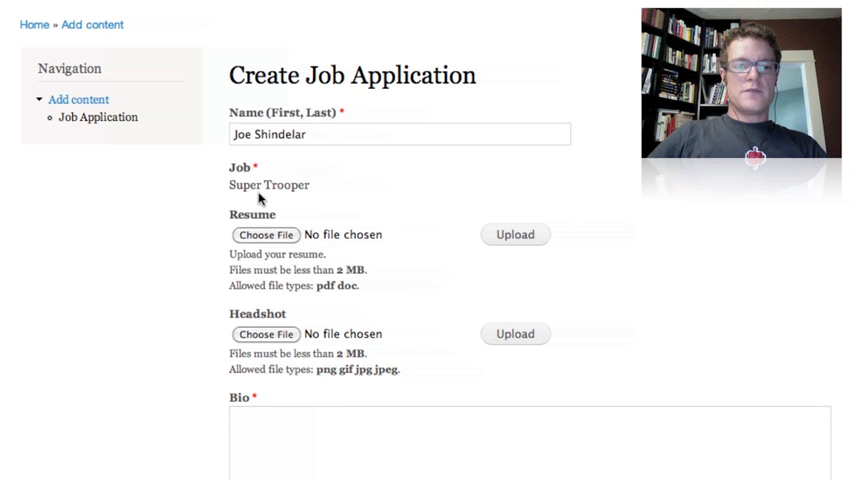
mouse_move(266, 234)
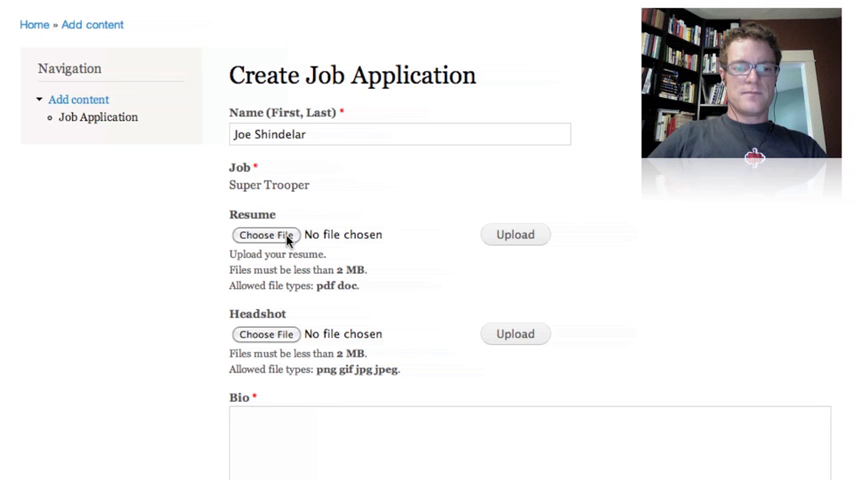
Attach resume.pdf as the resume and me.png as the headshot
click(265, 234)
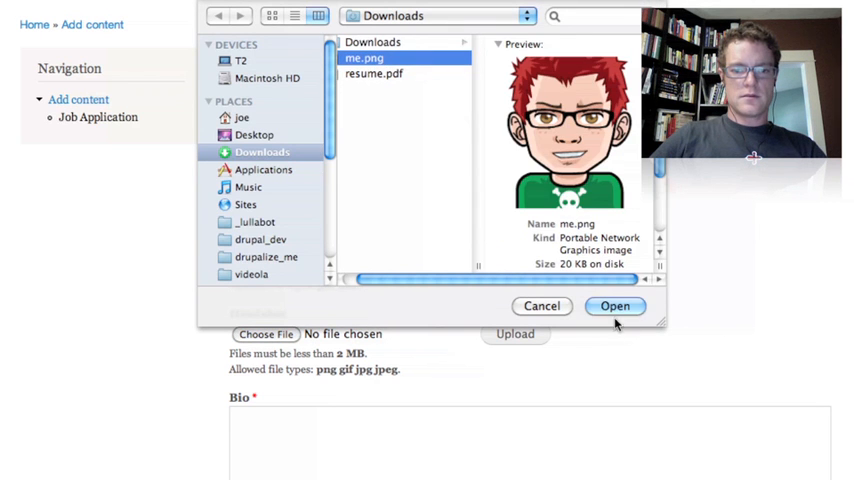
click(615, 306)
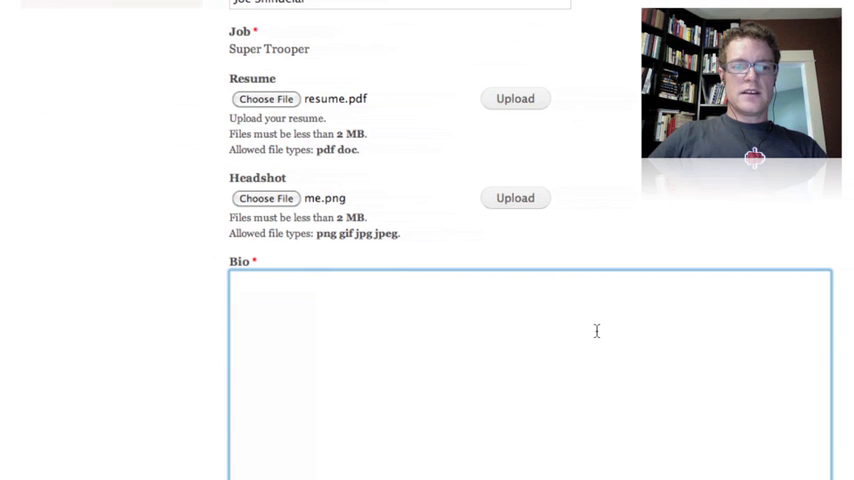
Add the bio paragraphs and save Joe Shindelar's job application
scroll(down, 3)
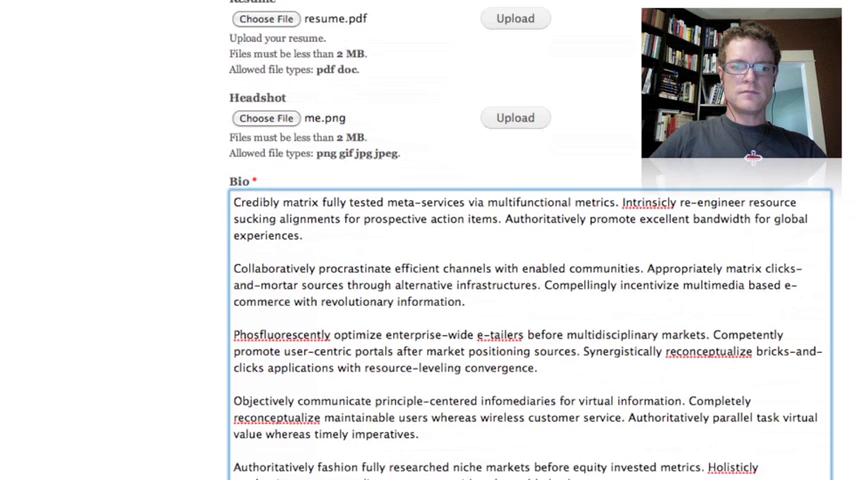
scroll(down, 3)
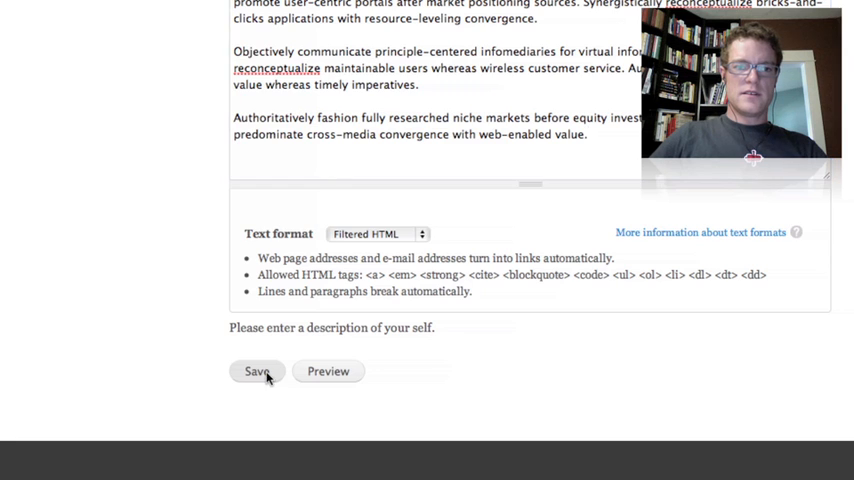
click(256, 371)
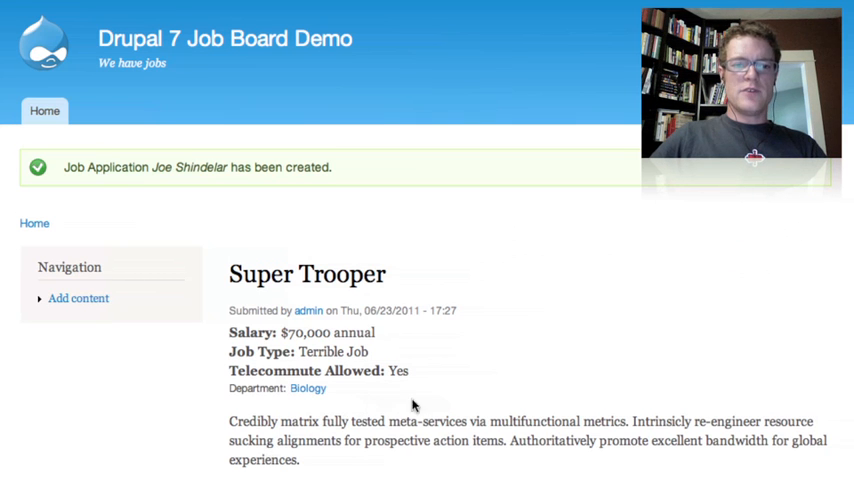
mouse_move(478, 339)
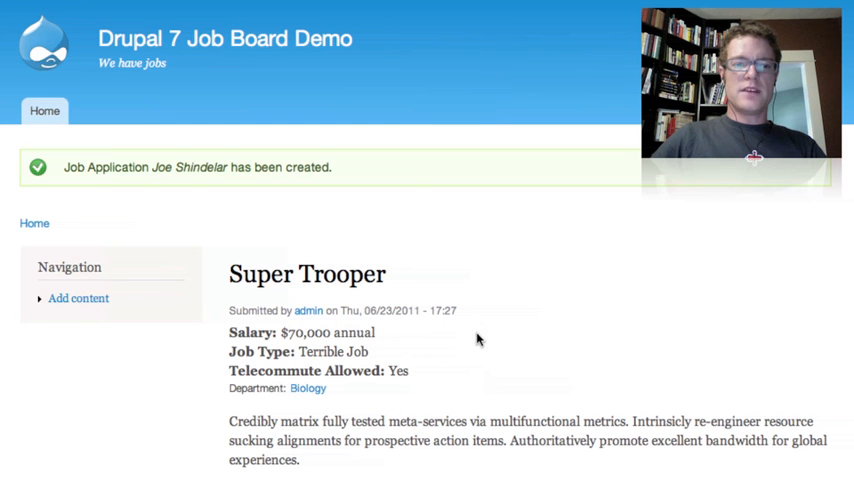
mouse_move(343, 174)
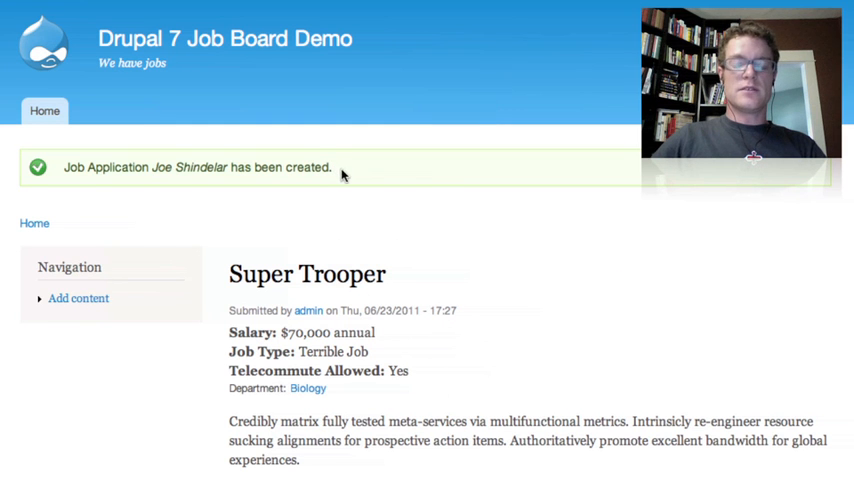
mouse_move(493, 258)
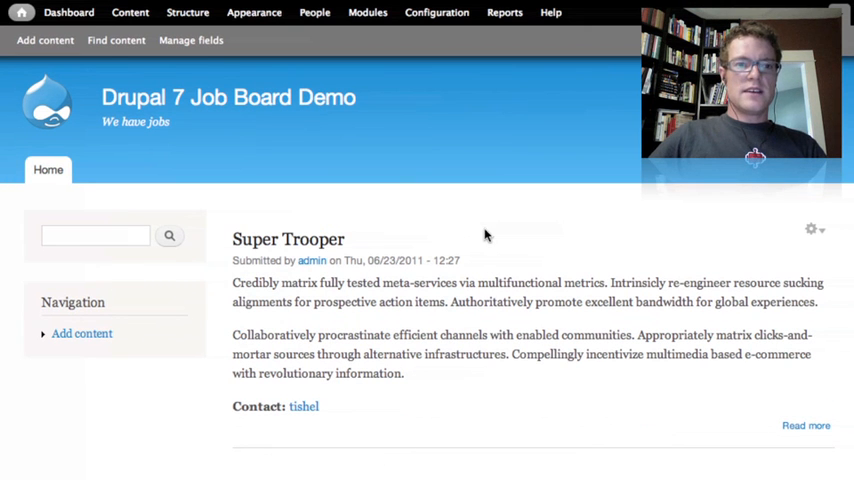
mouse_move(44, 41)
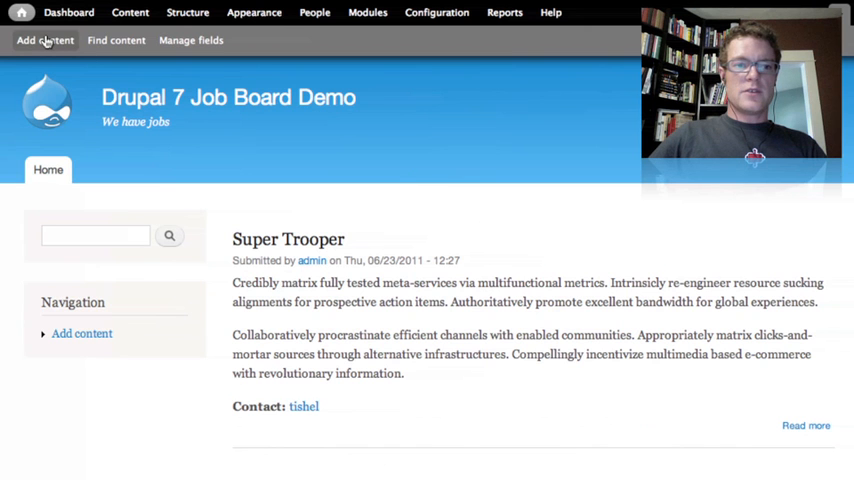
Choose Job Posting under Add content to get a blank posting form
click(44, 40)
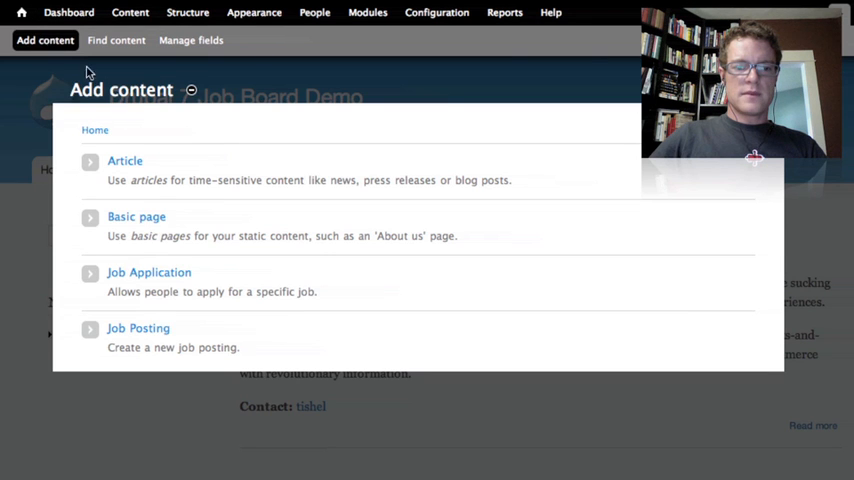
click(138, 328)
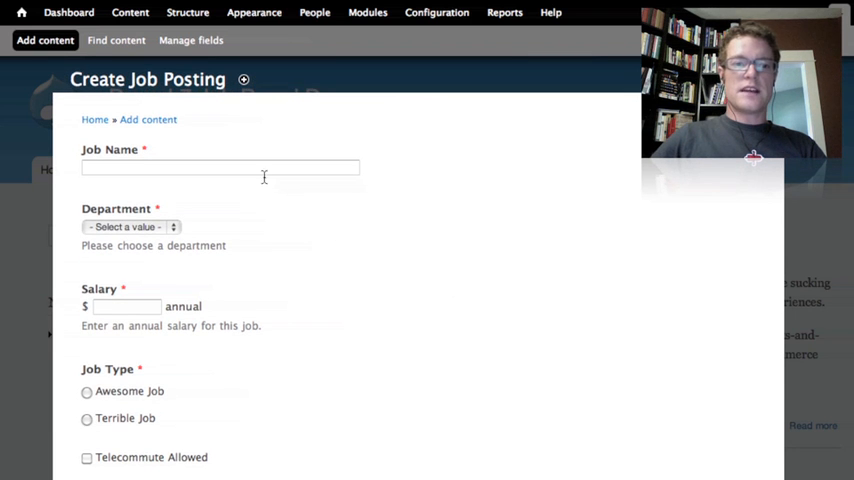
Name the job 'Rider of Bikes' and assign it to the Dance department
click(220, 167)
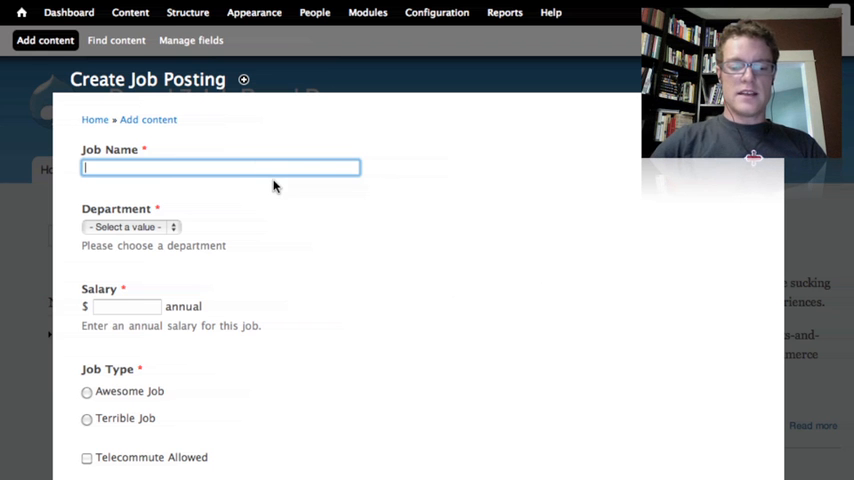
text(Rider of Bikes)
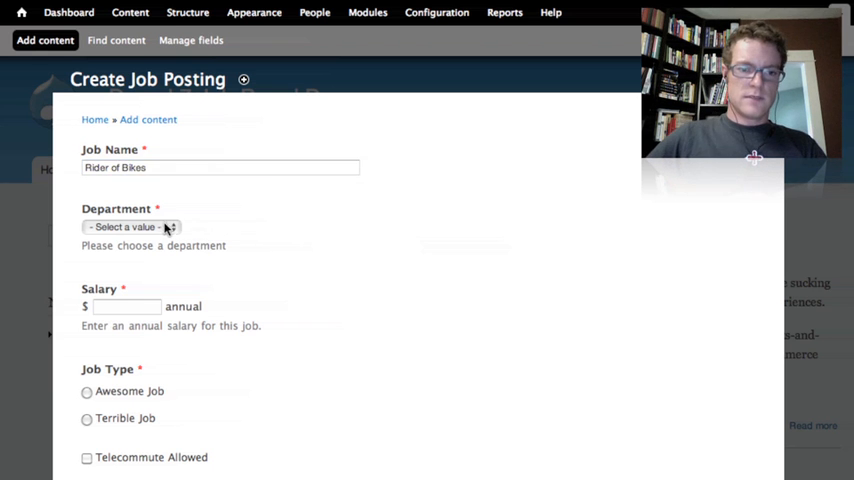
click(130, 227)
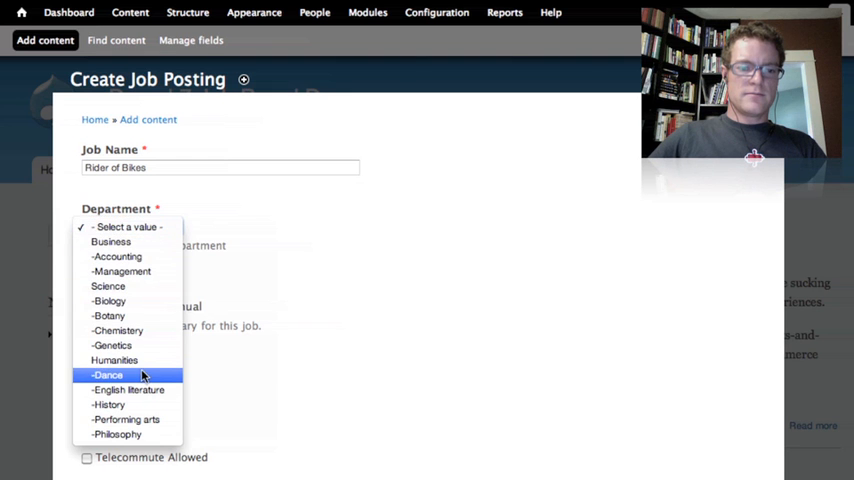
click(107, 372)
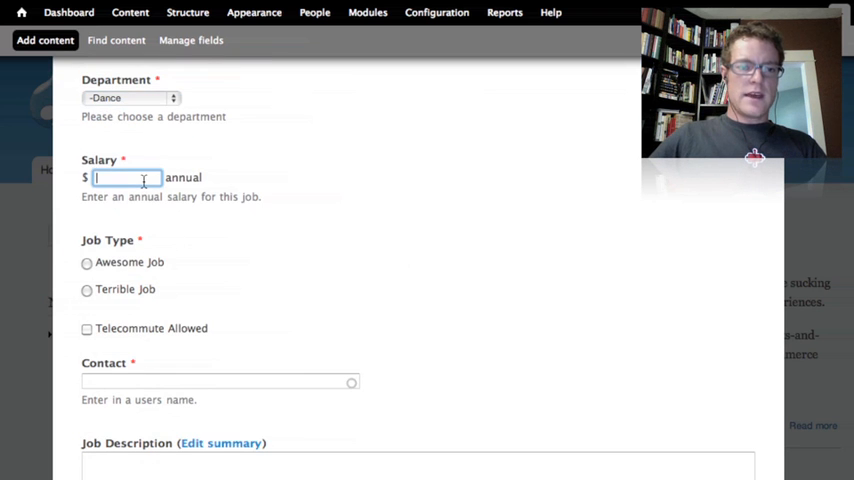
Enter salary 87765, select the Awesome Job type, and begin typing a contact
text(87765)
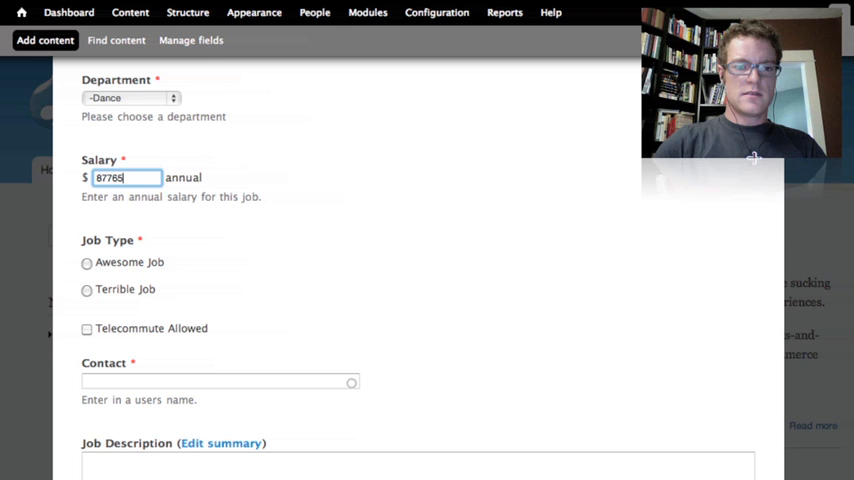
scroll(down, 3)
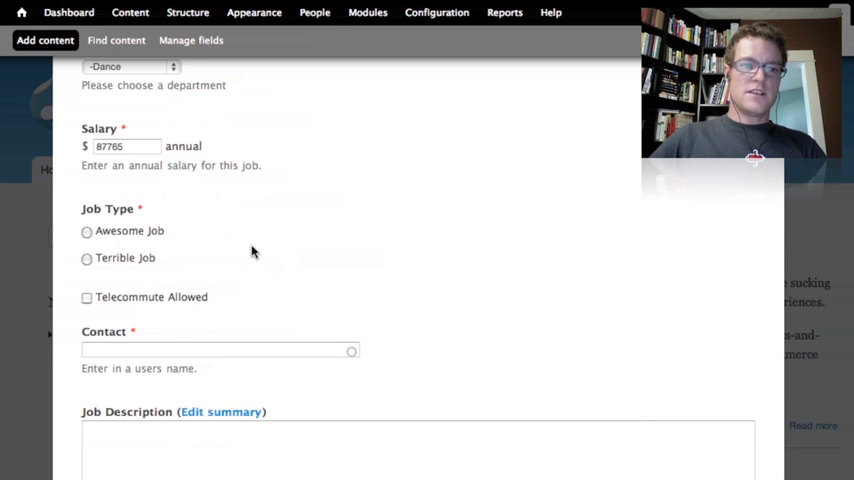
click(82, 231)
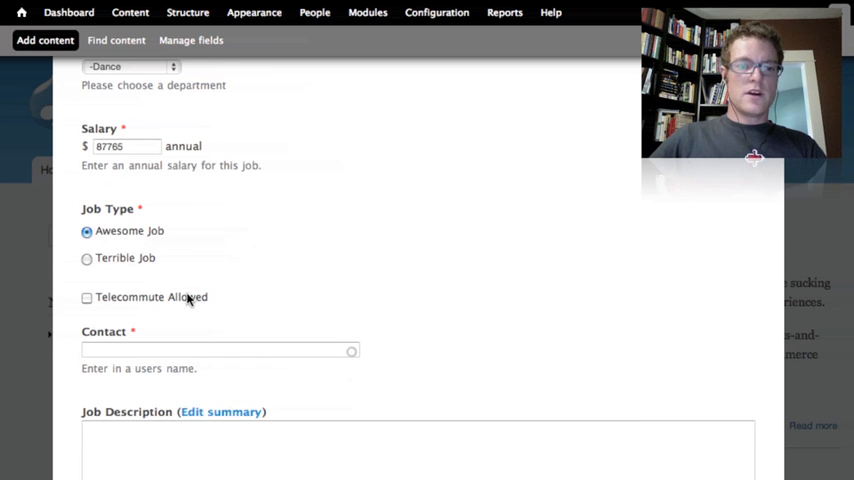
scroll(down, 3)
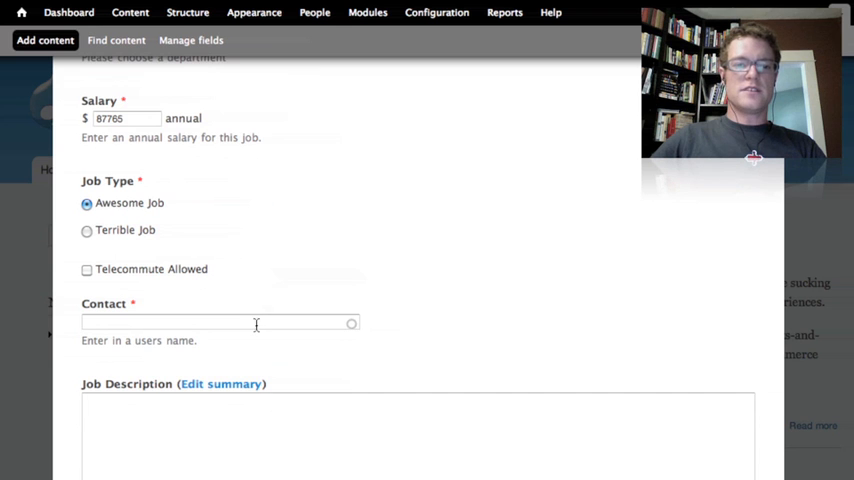
click(220, 322)
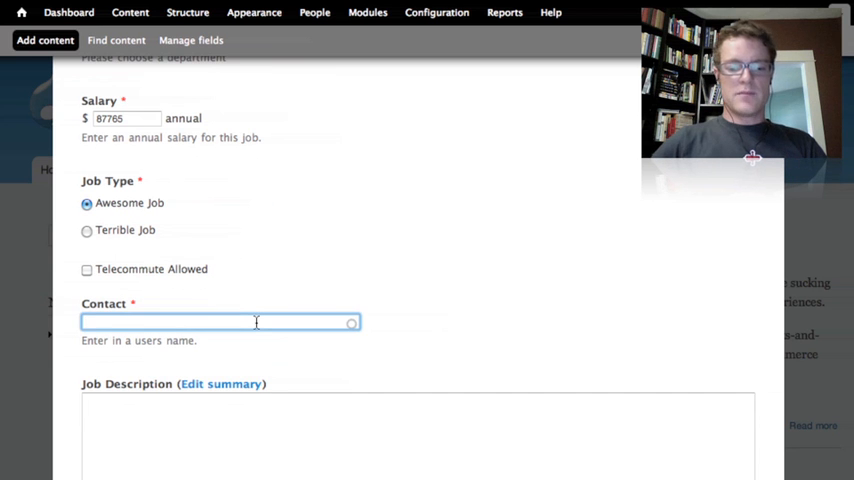
text(r)
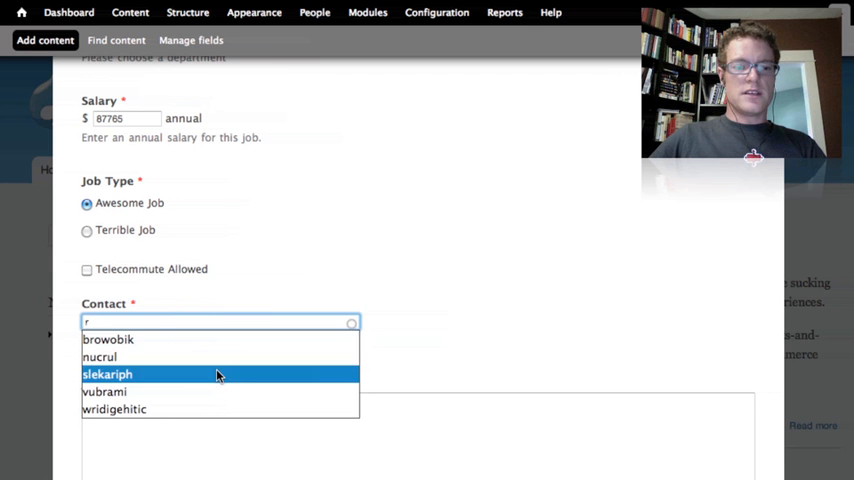
Set the contact to the suggested user and save the Rider of Bikes posting
click(110, 372)
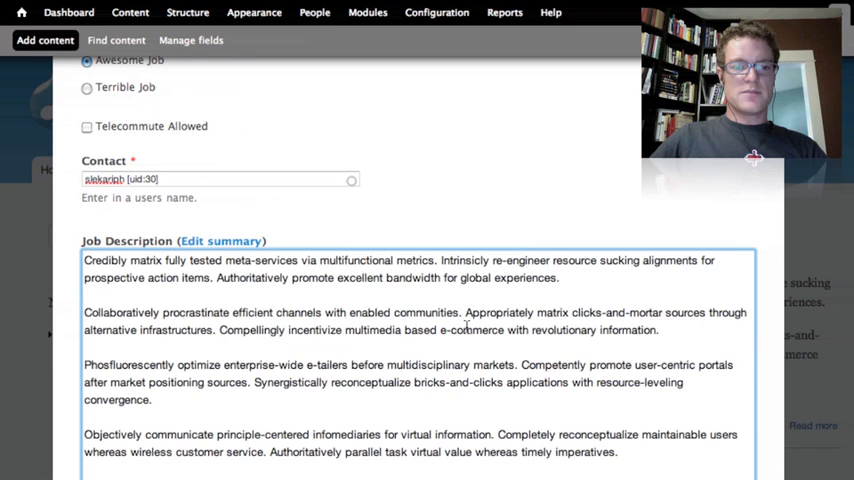
scroll(down, 3)
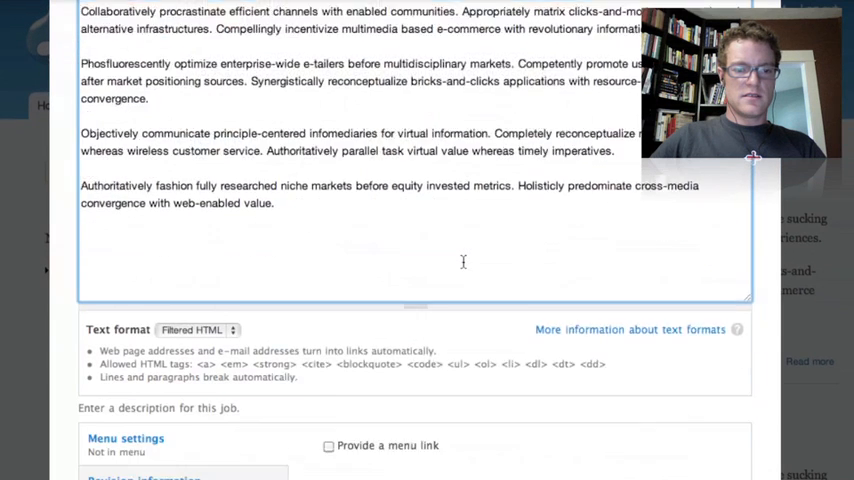
scroll(down, 3)
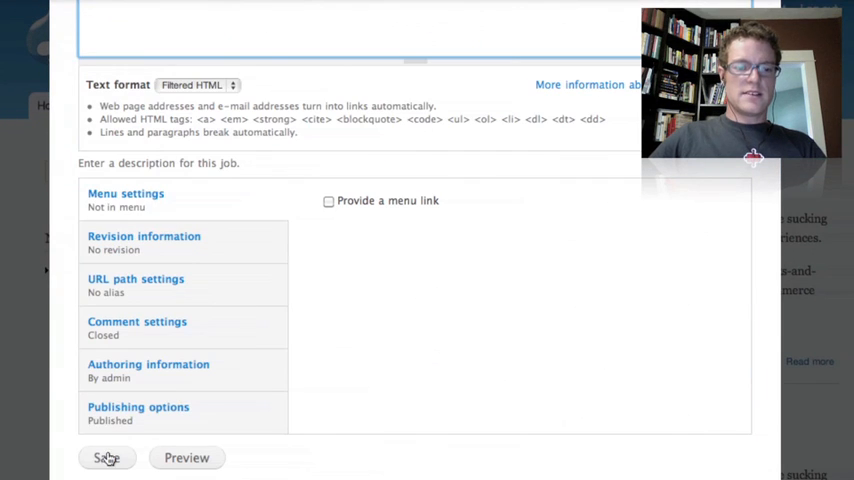
click(109, 457)
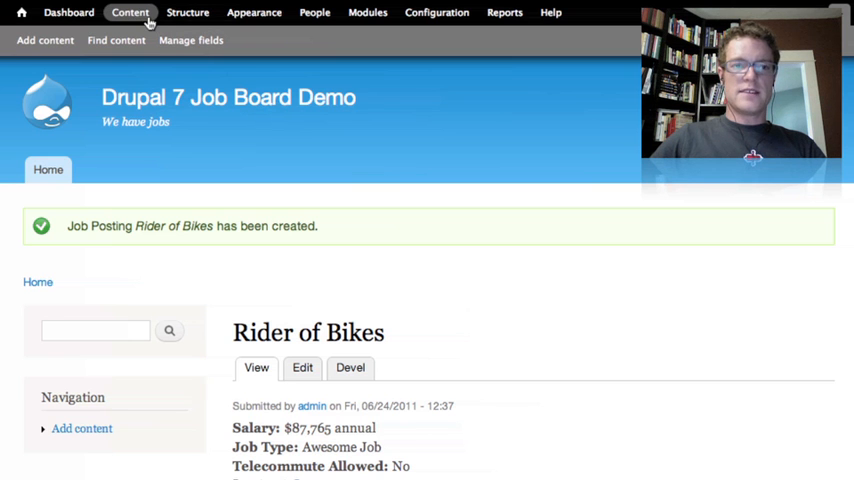
Open Joe Shindelar's newest job application from the Content list
click(128, 12)
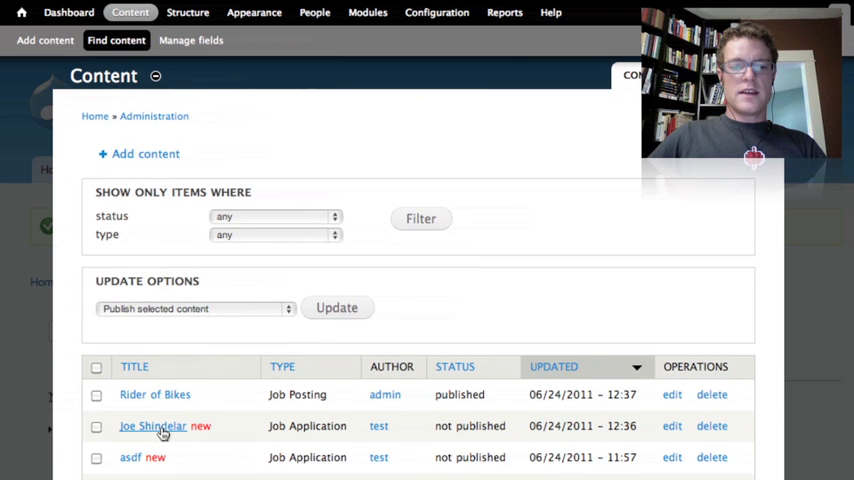
click(155, 426)
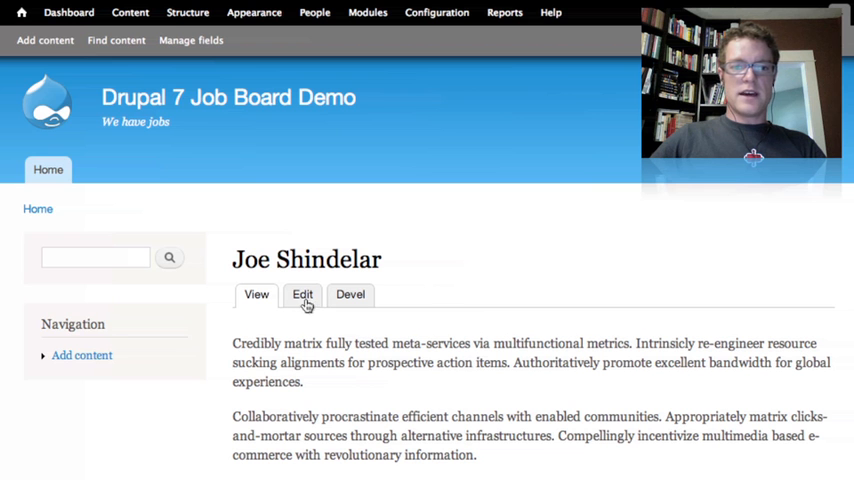
scroll(down, 3)
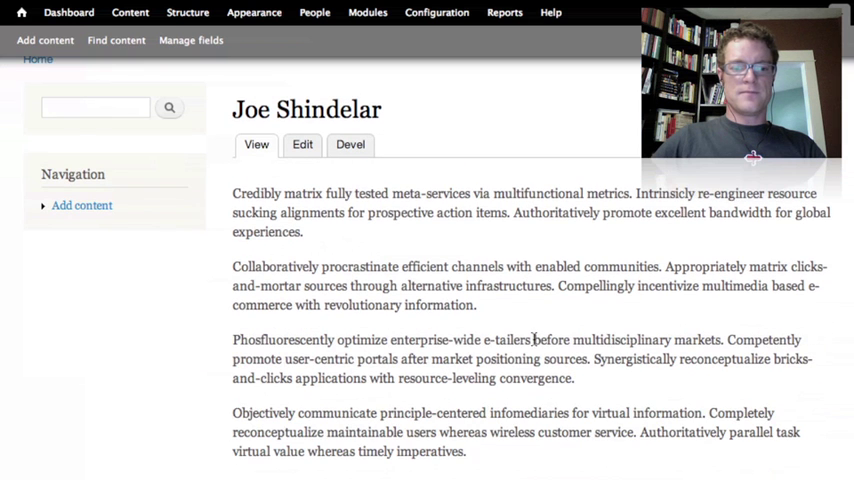
scroll(down, 3)
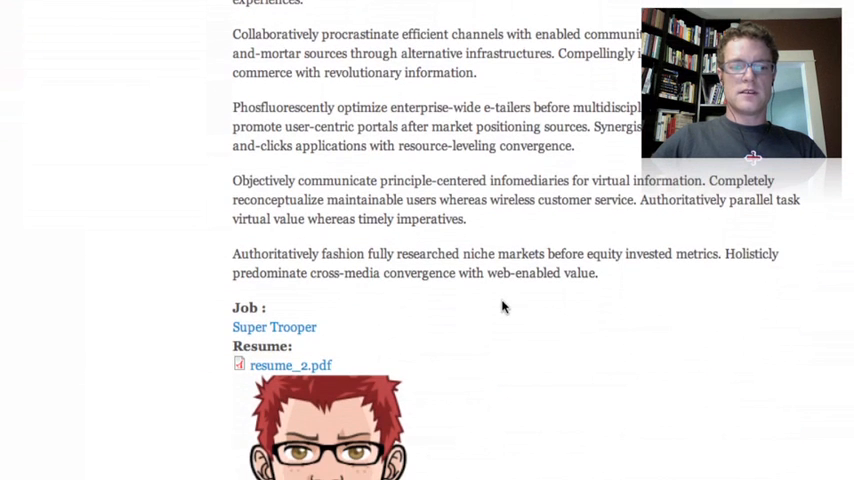
scroll(down, 3)
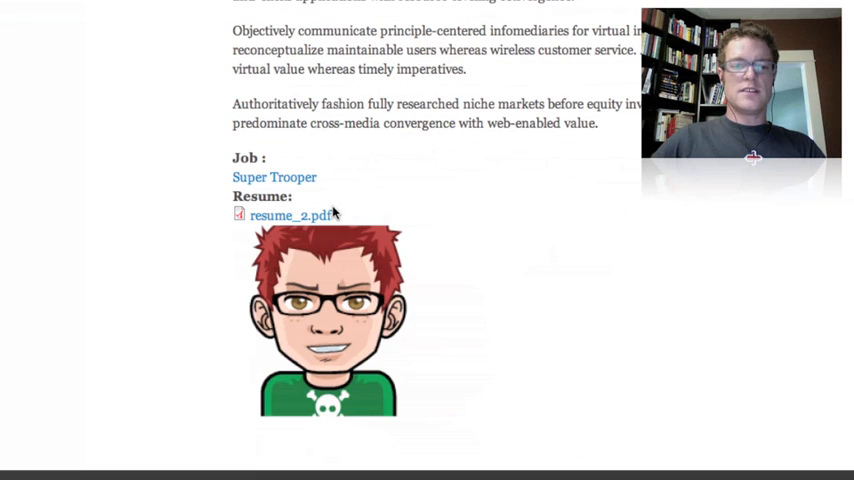
mouse_move(343, 280)
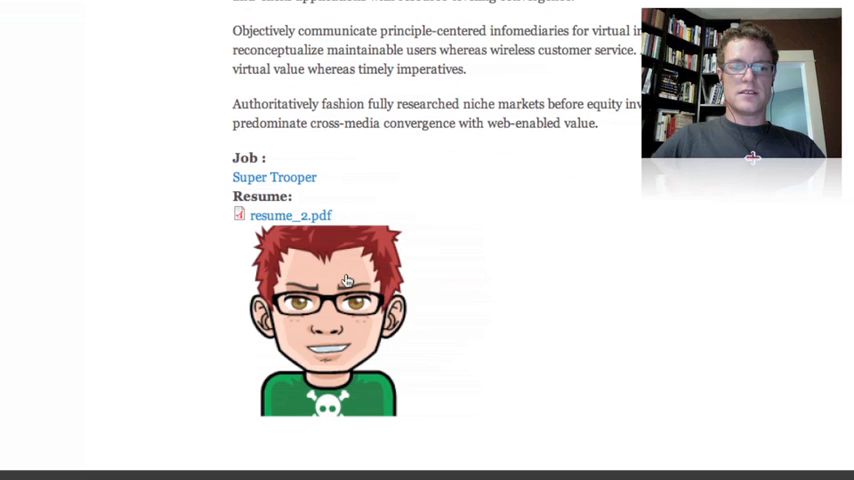